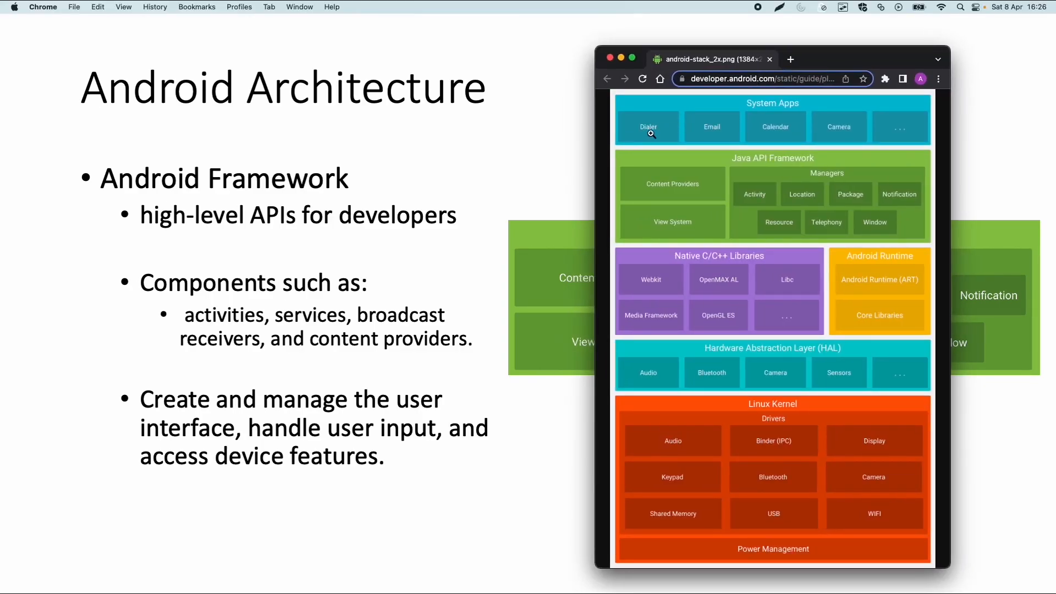
mouse_move(621, 190)
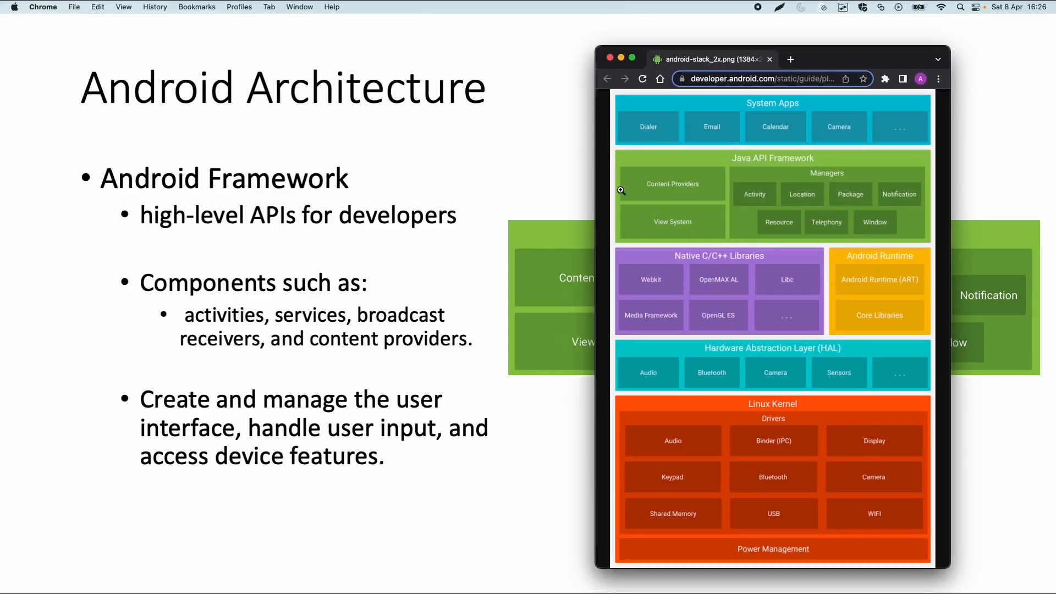
mouse_move(629, 136)
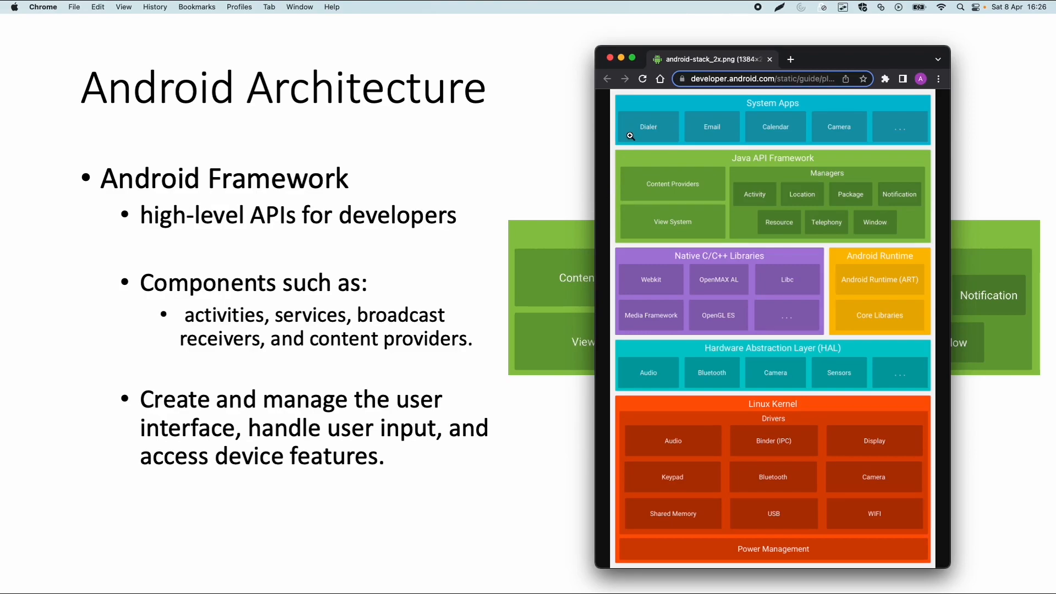
mouse_move(888, 117)
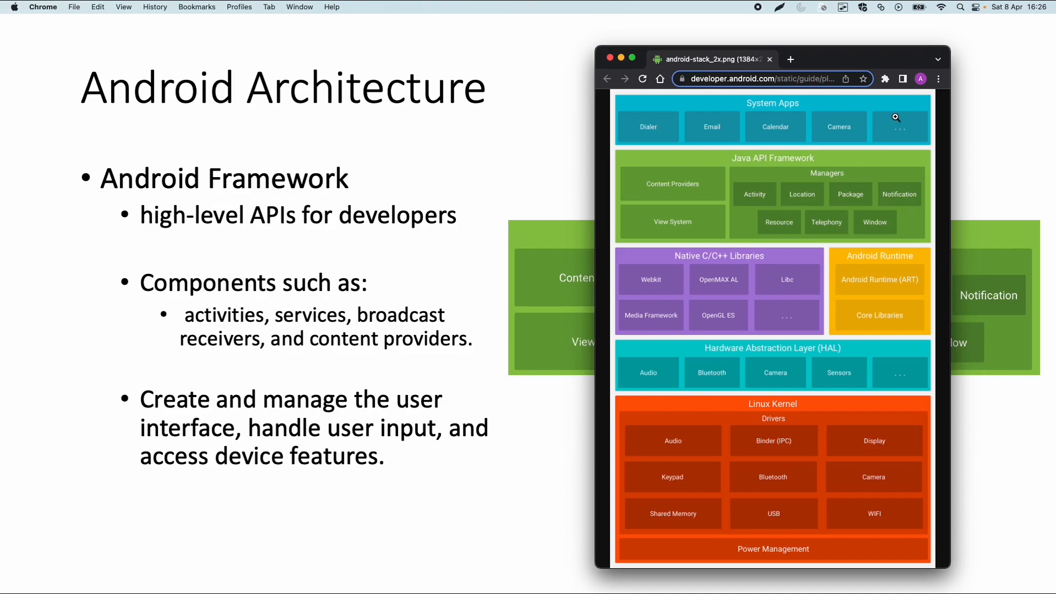
mouse_move(662, 159)
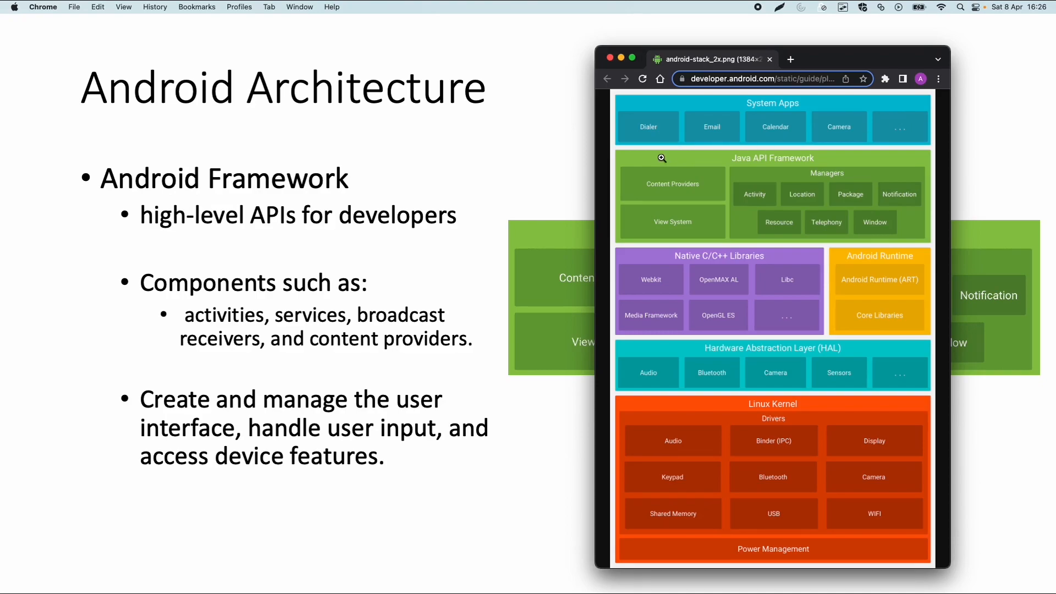
mouse_move(739, 162)
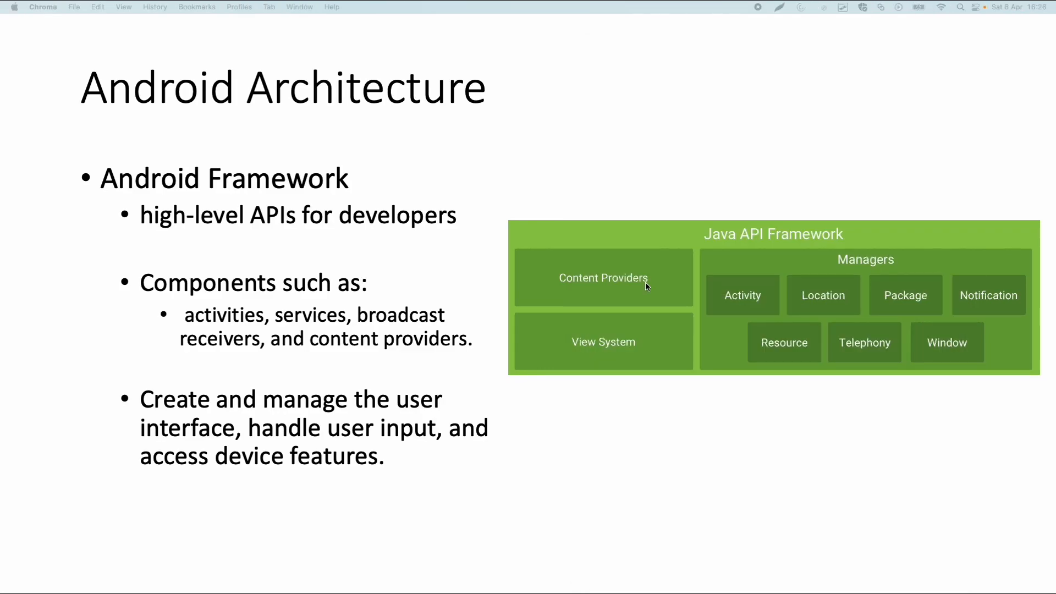
mouse_move(647, 286)
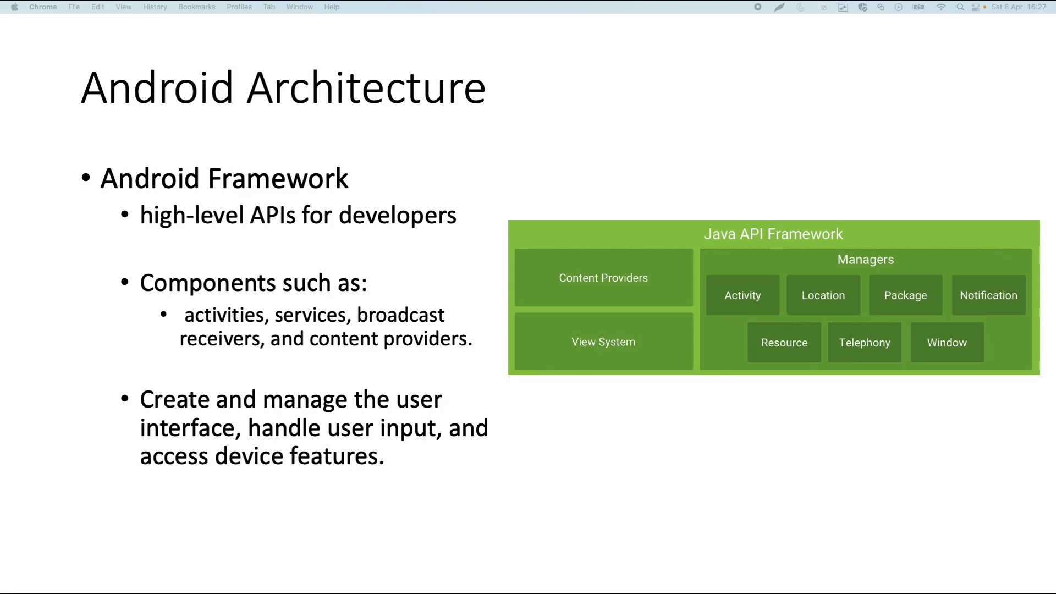
mouse_move(589, 356)
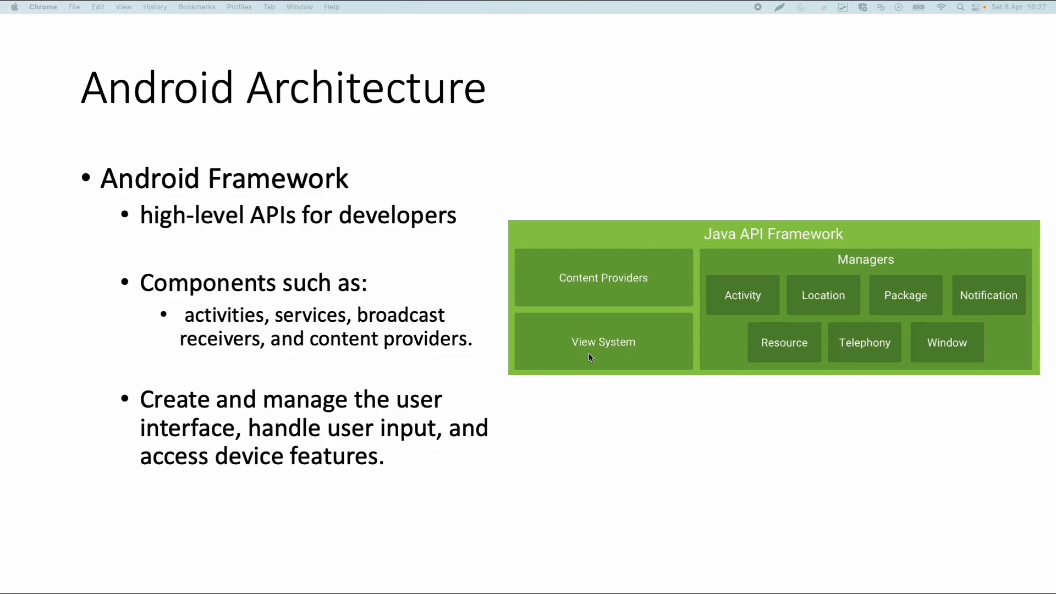
mouse_move(614, 358)
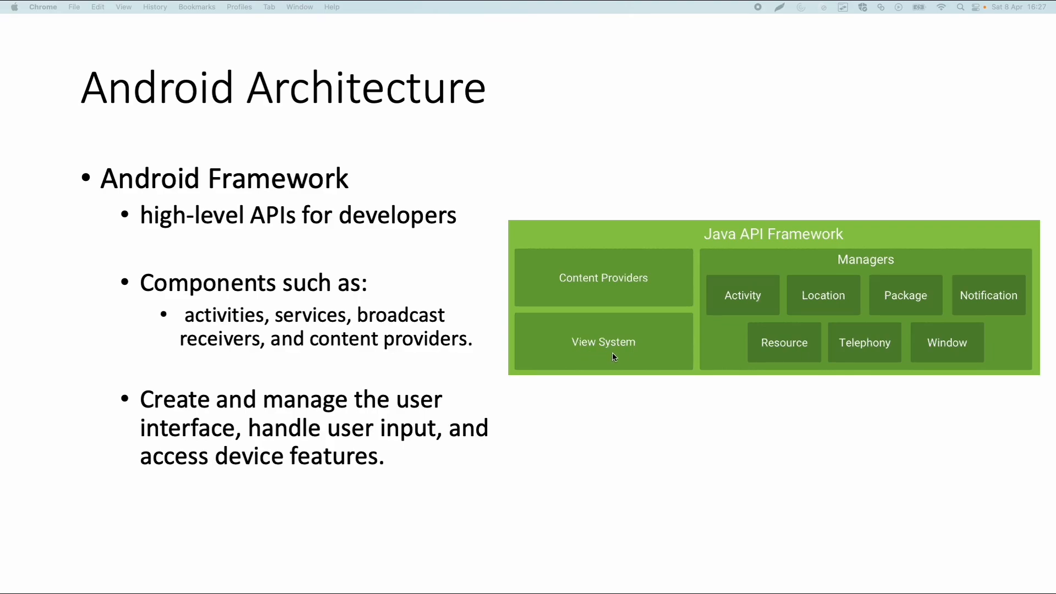
mouse_move(738, 327)
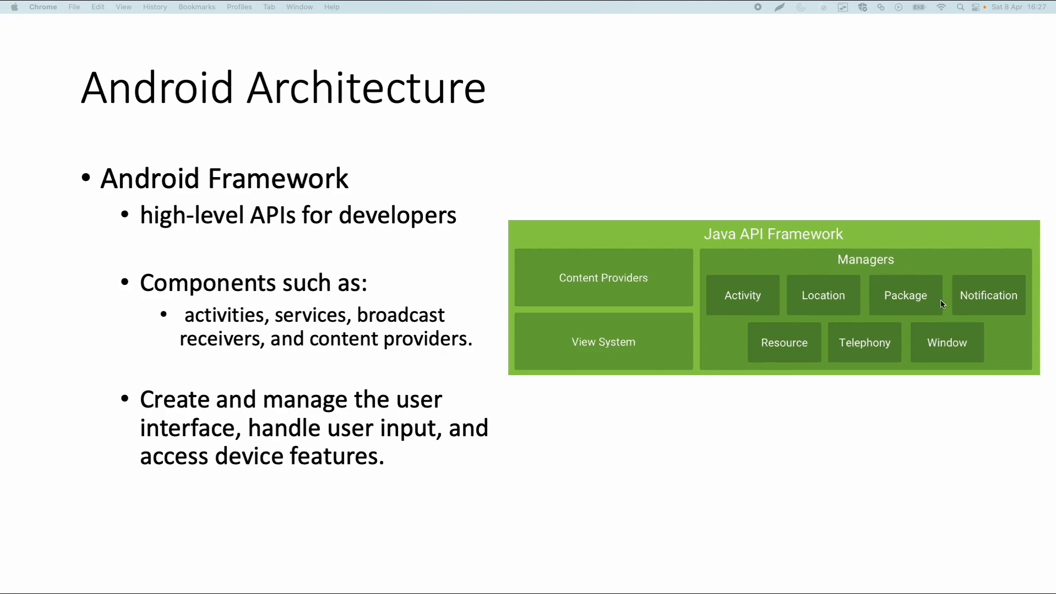
mouse_move(965, 307)
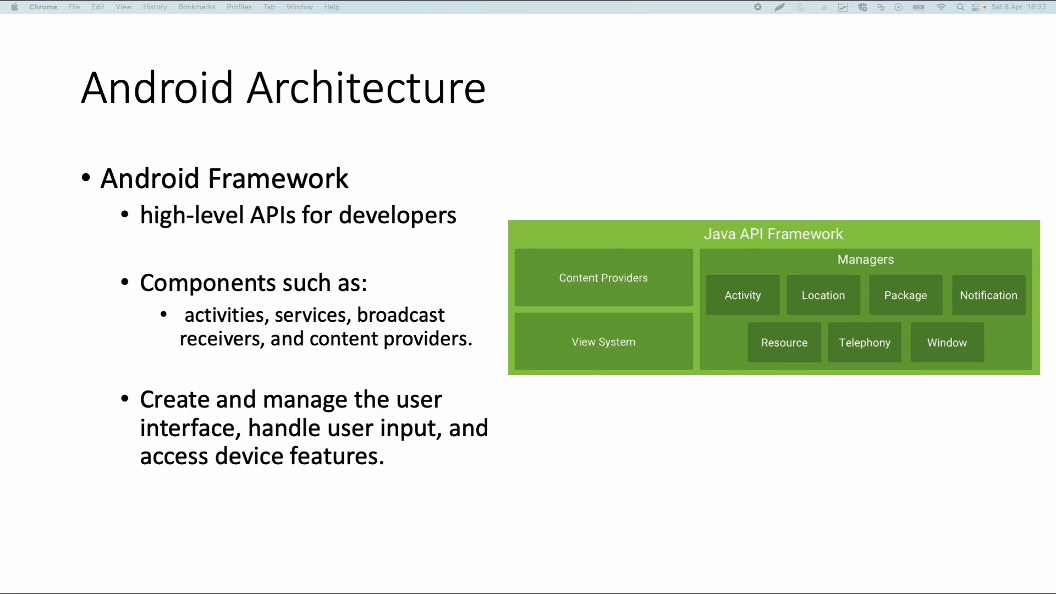
mouse_move(830, 305)
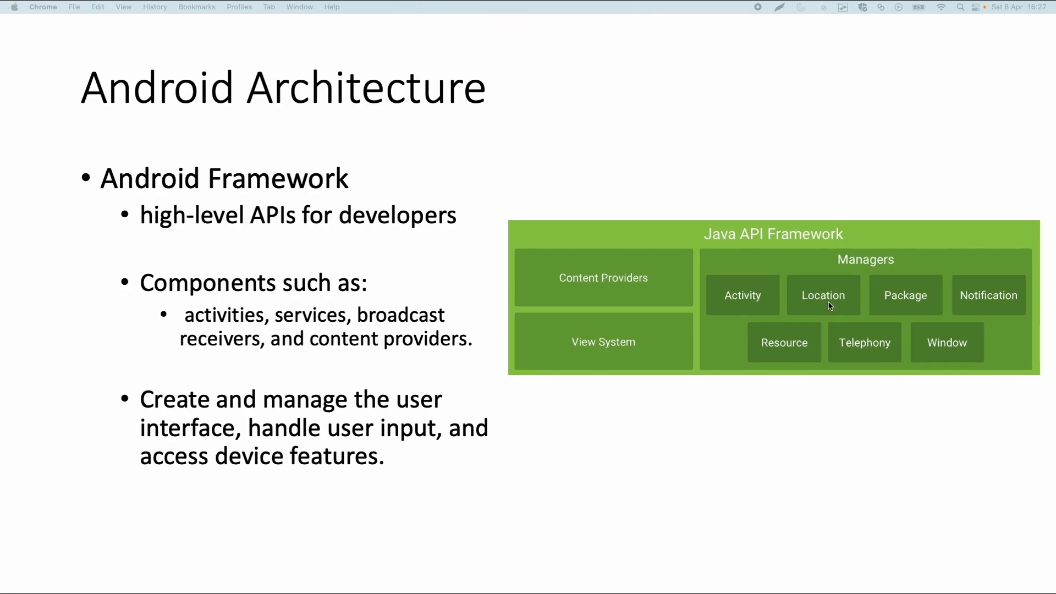
mouse_move(749, 309)
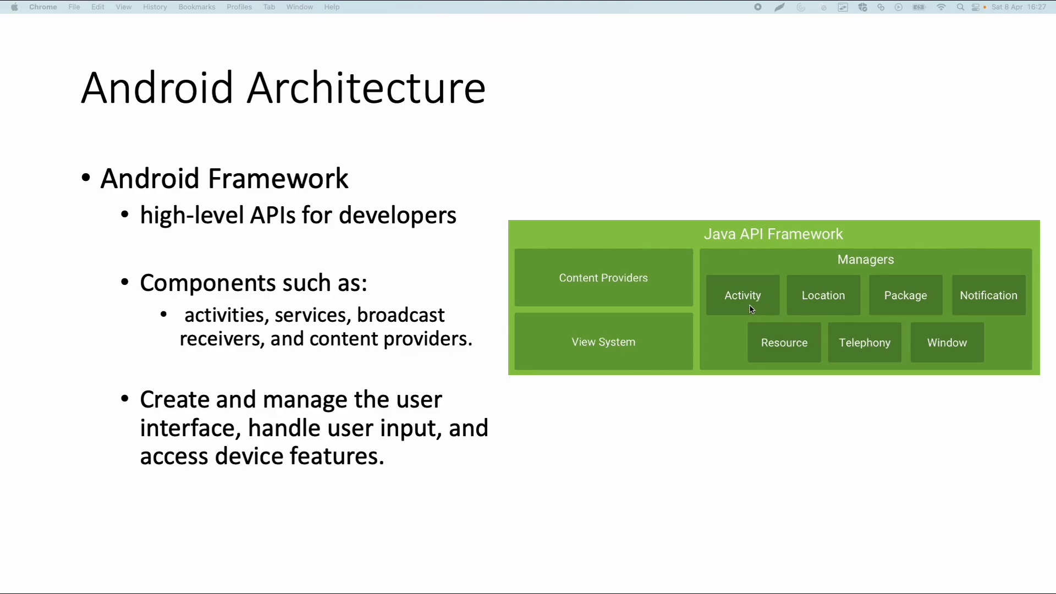
mouse_move(740, 310)
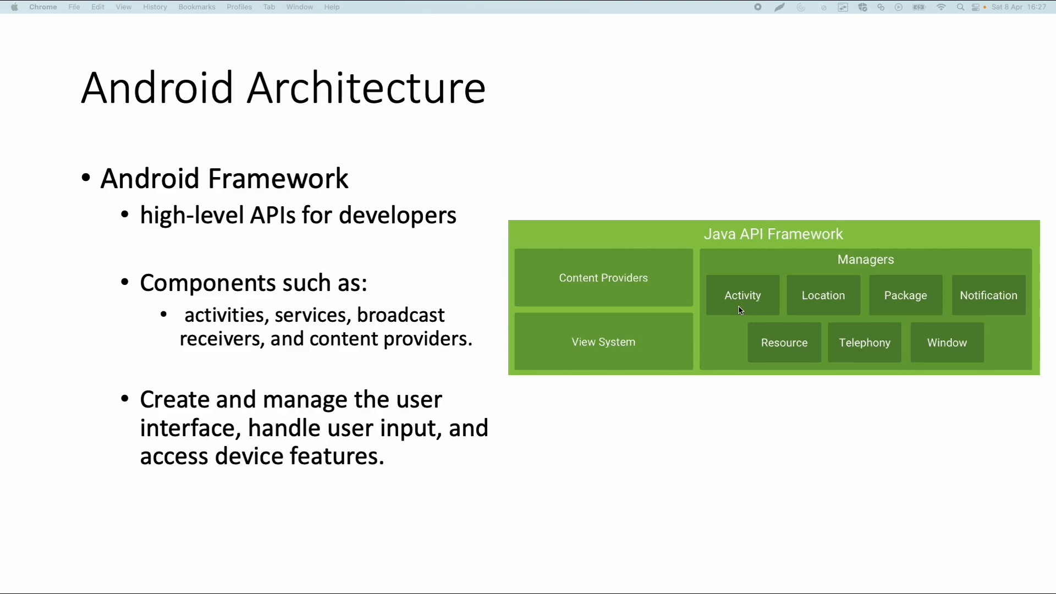
mouse_move(734, 312)
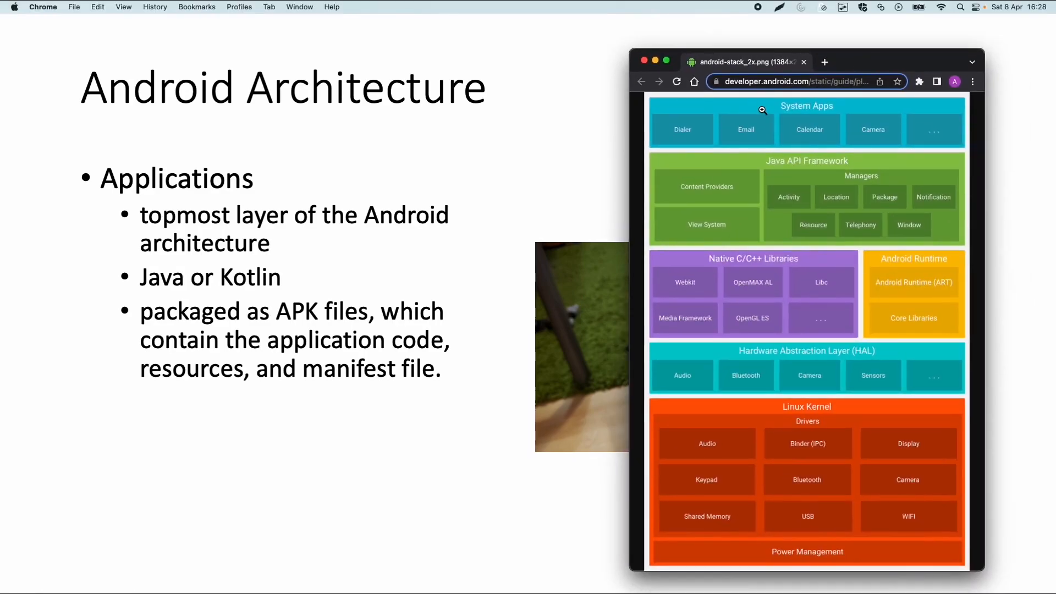
mouse_move(694, 122)
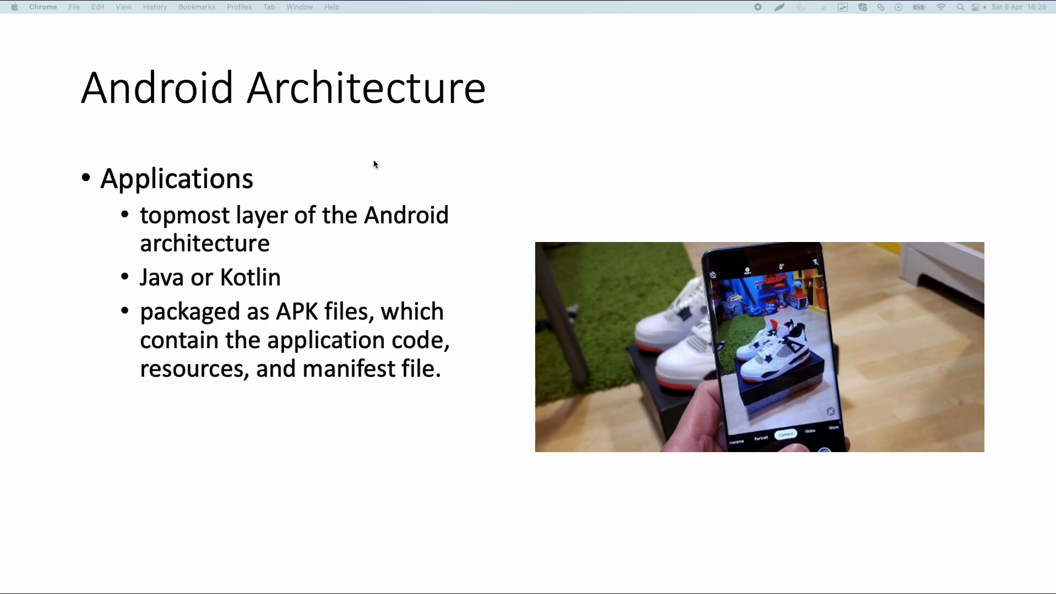
mouse_move(164, 291)
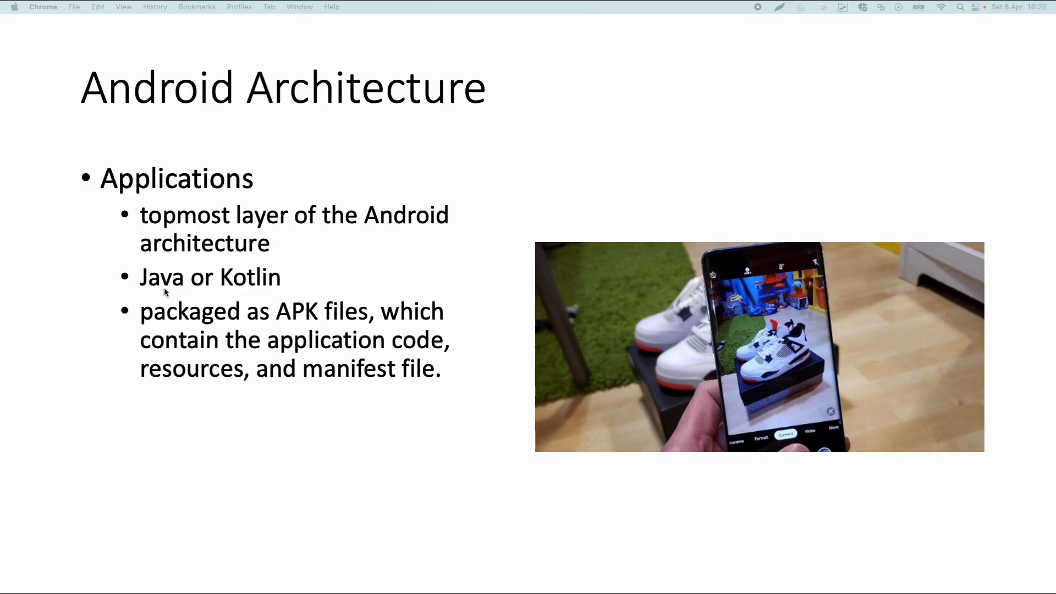
mouse_move(282, 278)
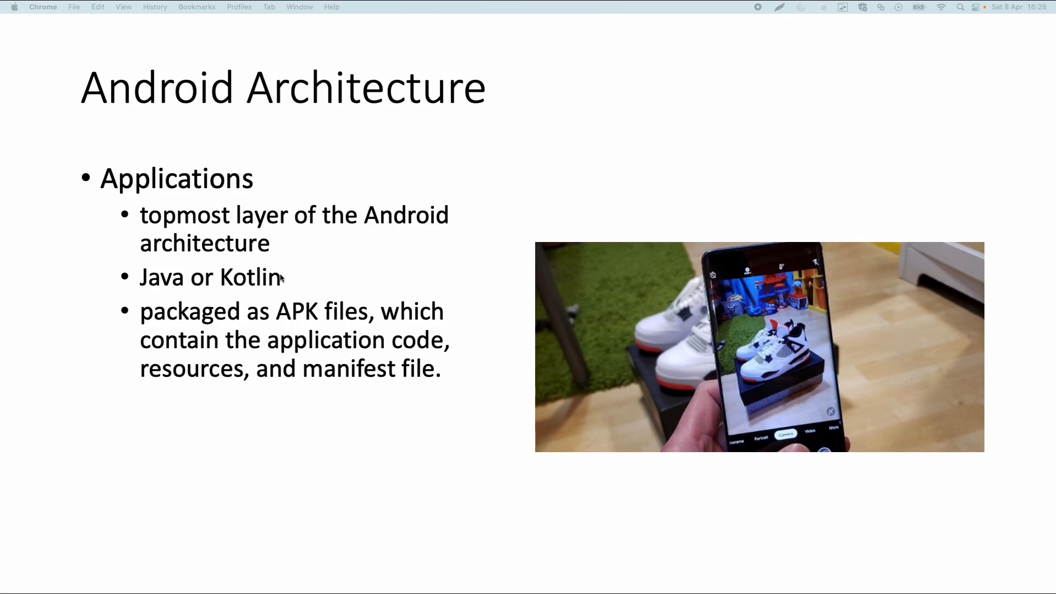
mouse_move(326, 283)
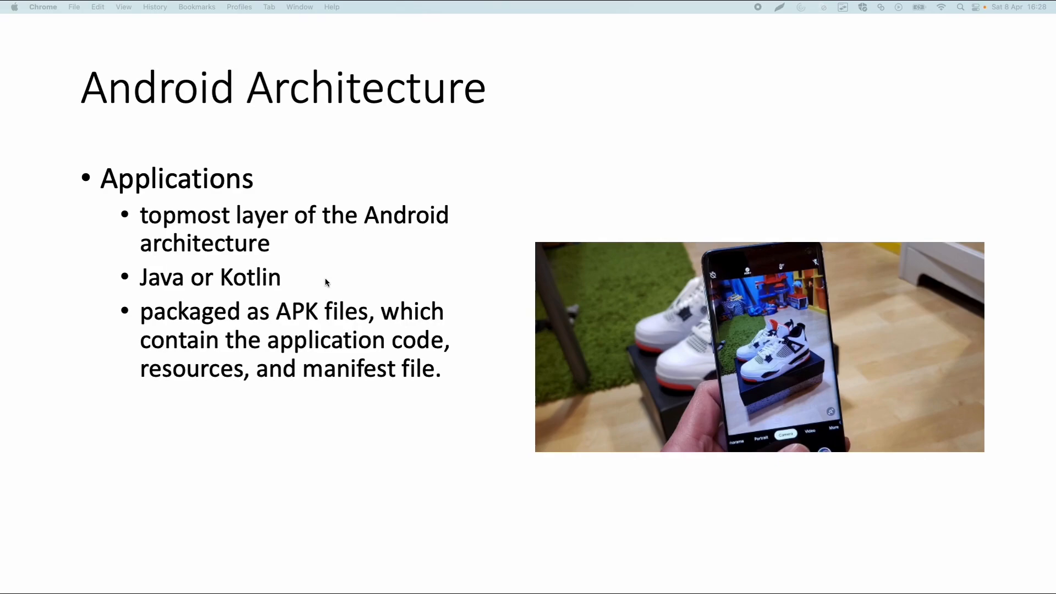
mouse_move(474, 347)
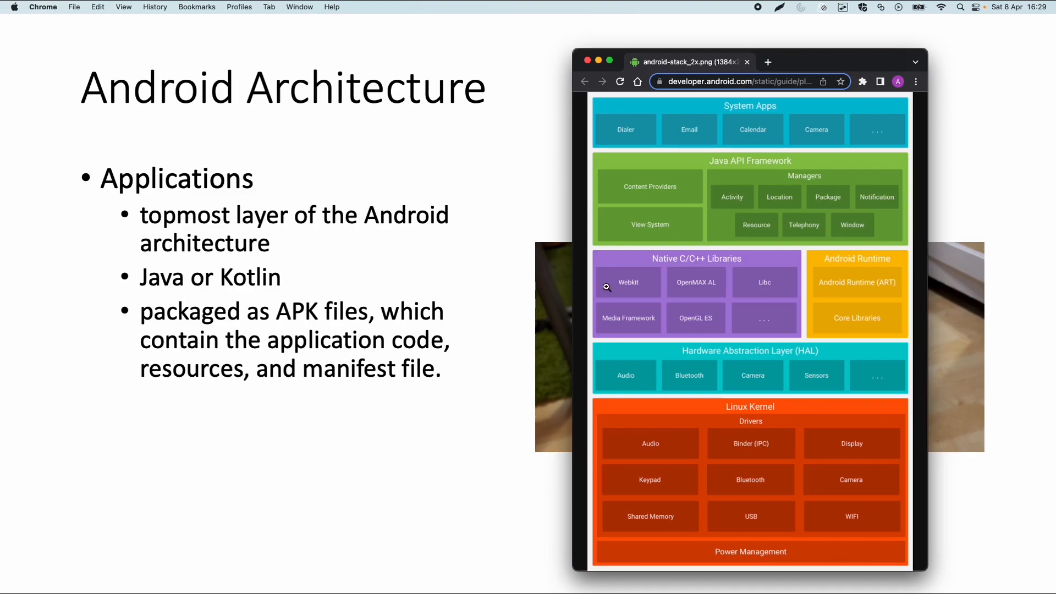
mouse_move(592, 286)
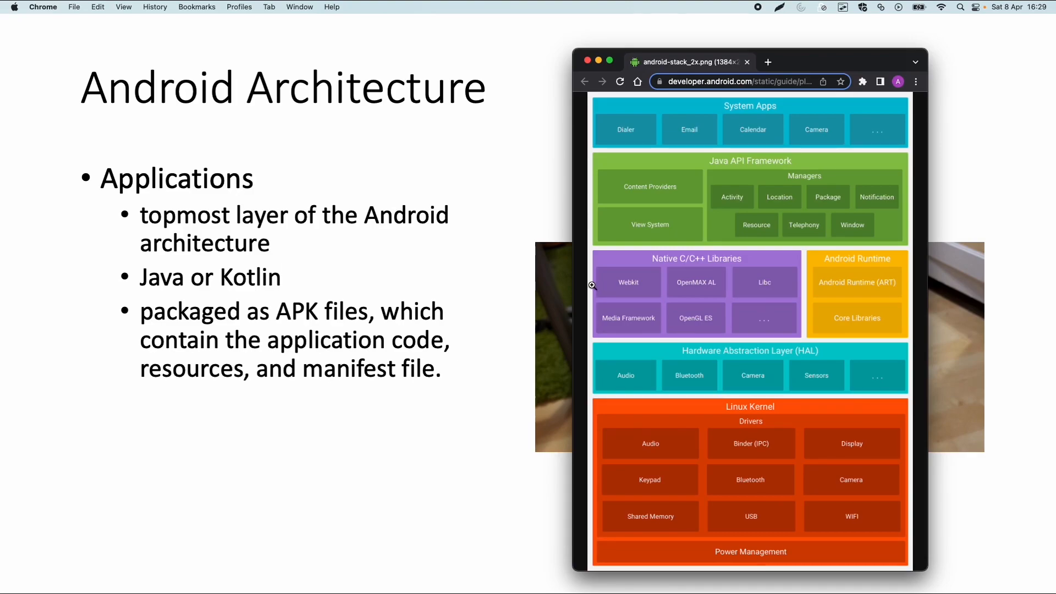